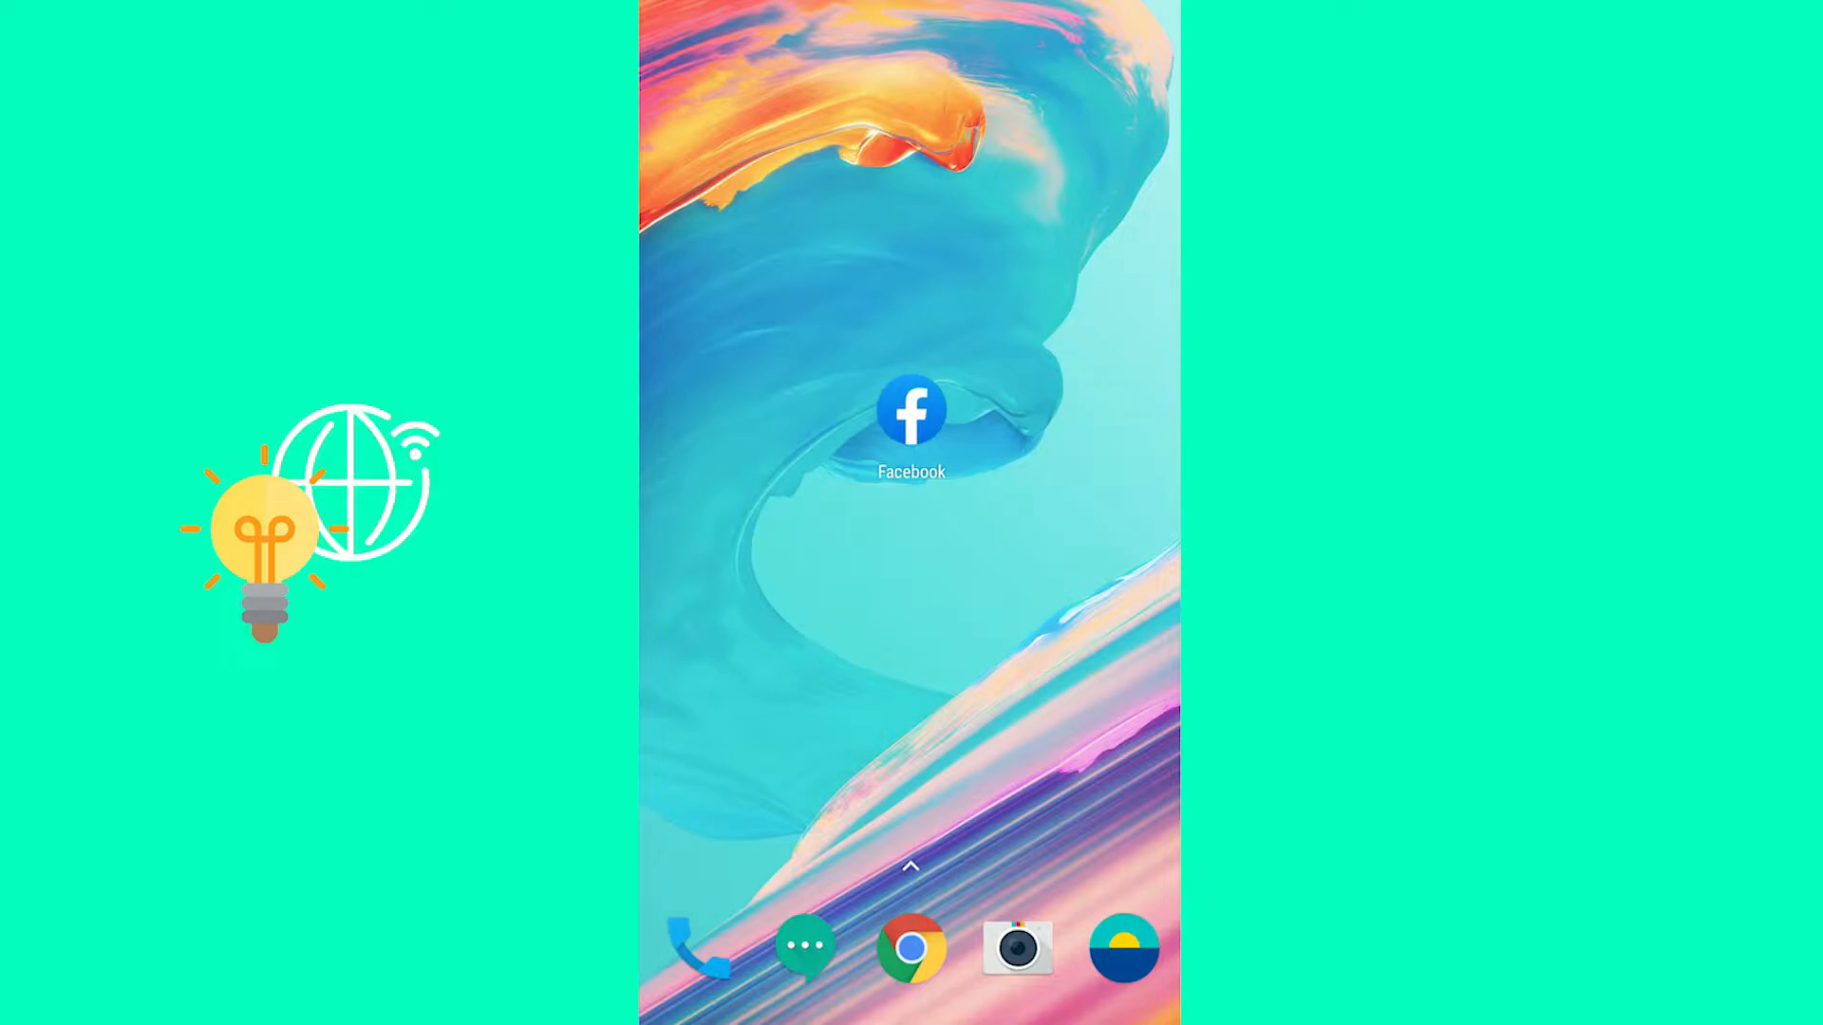
Launch the Facebook app from the home screen to reach the news feed
click(909, 412)
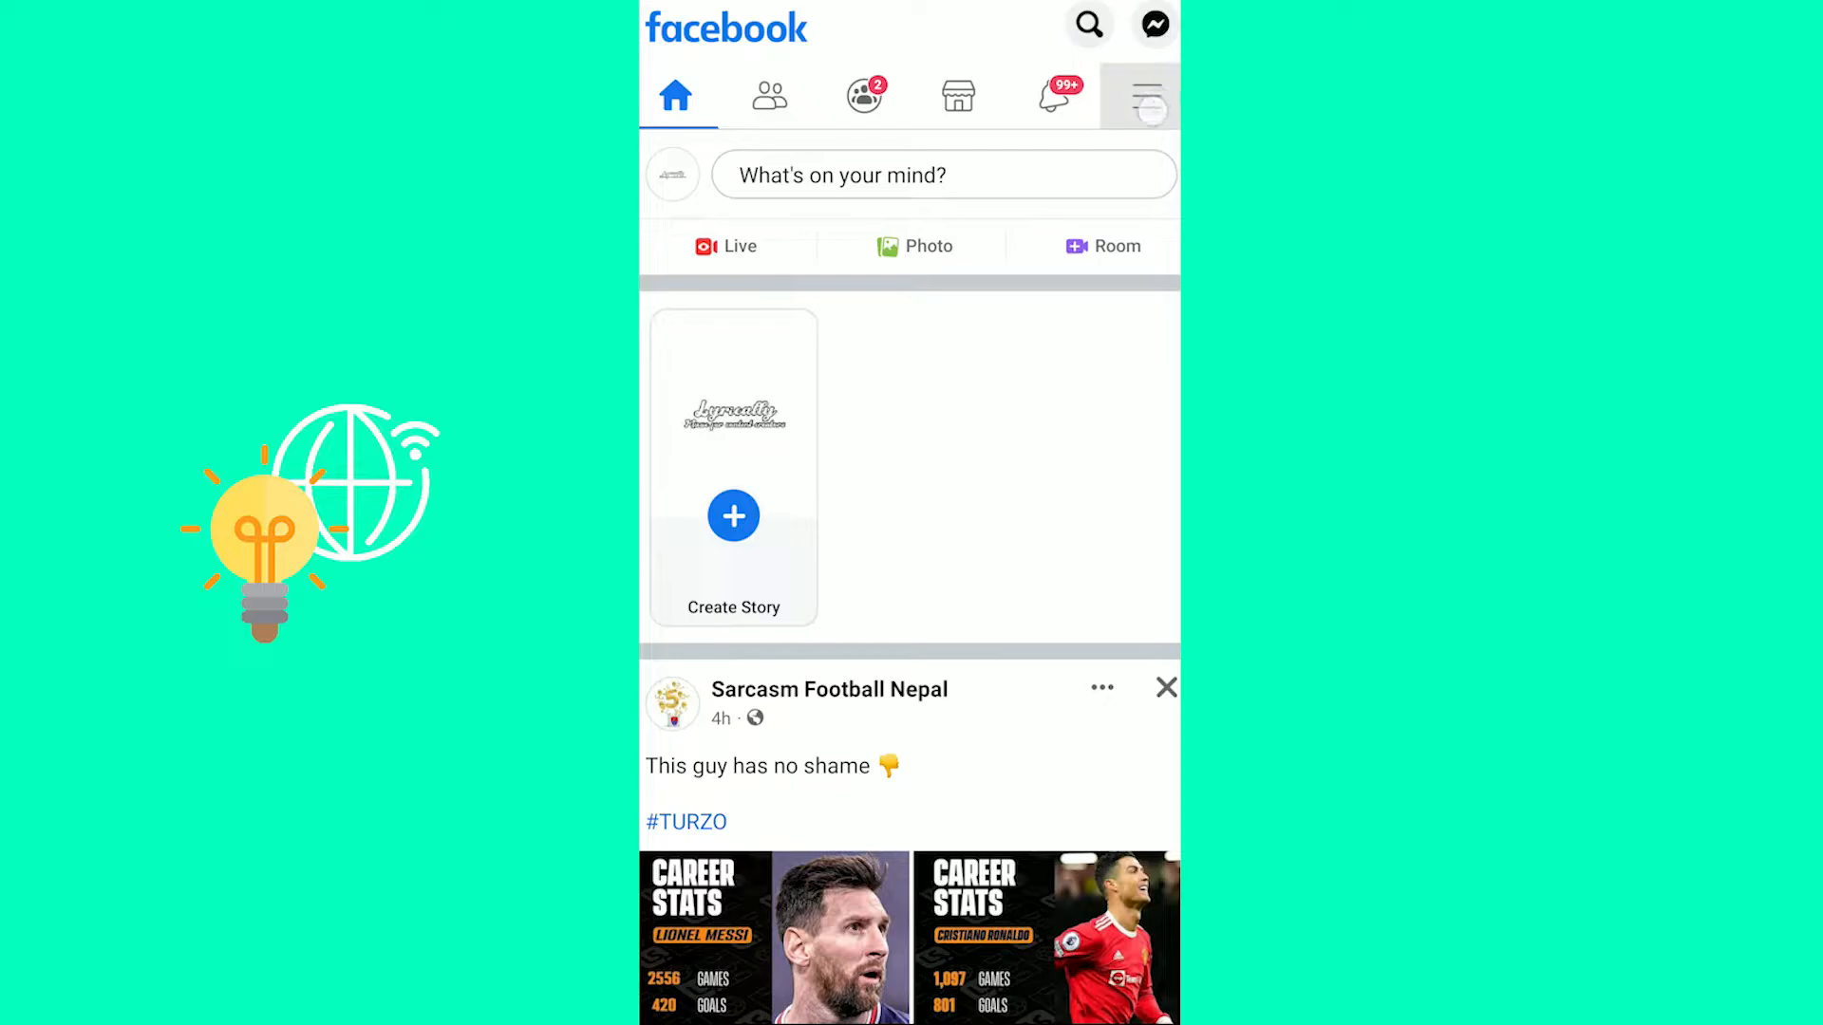
Reach the Settings & Privacy page through the Facebook menu
click(1141, 95)
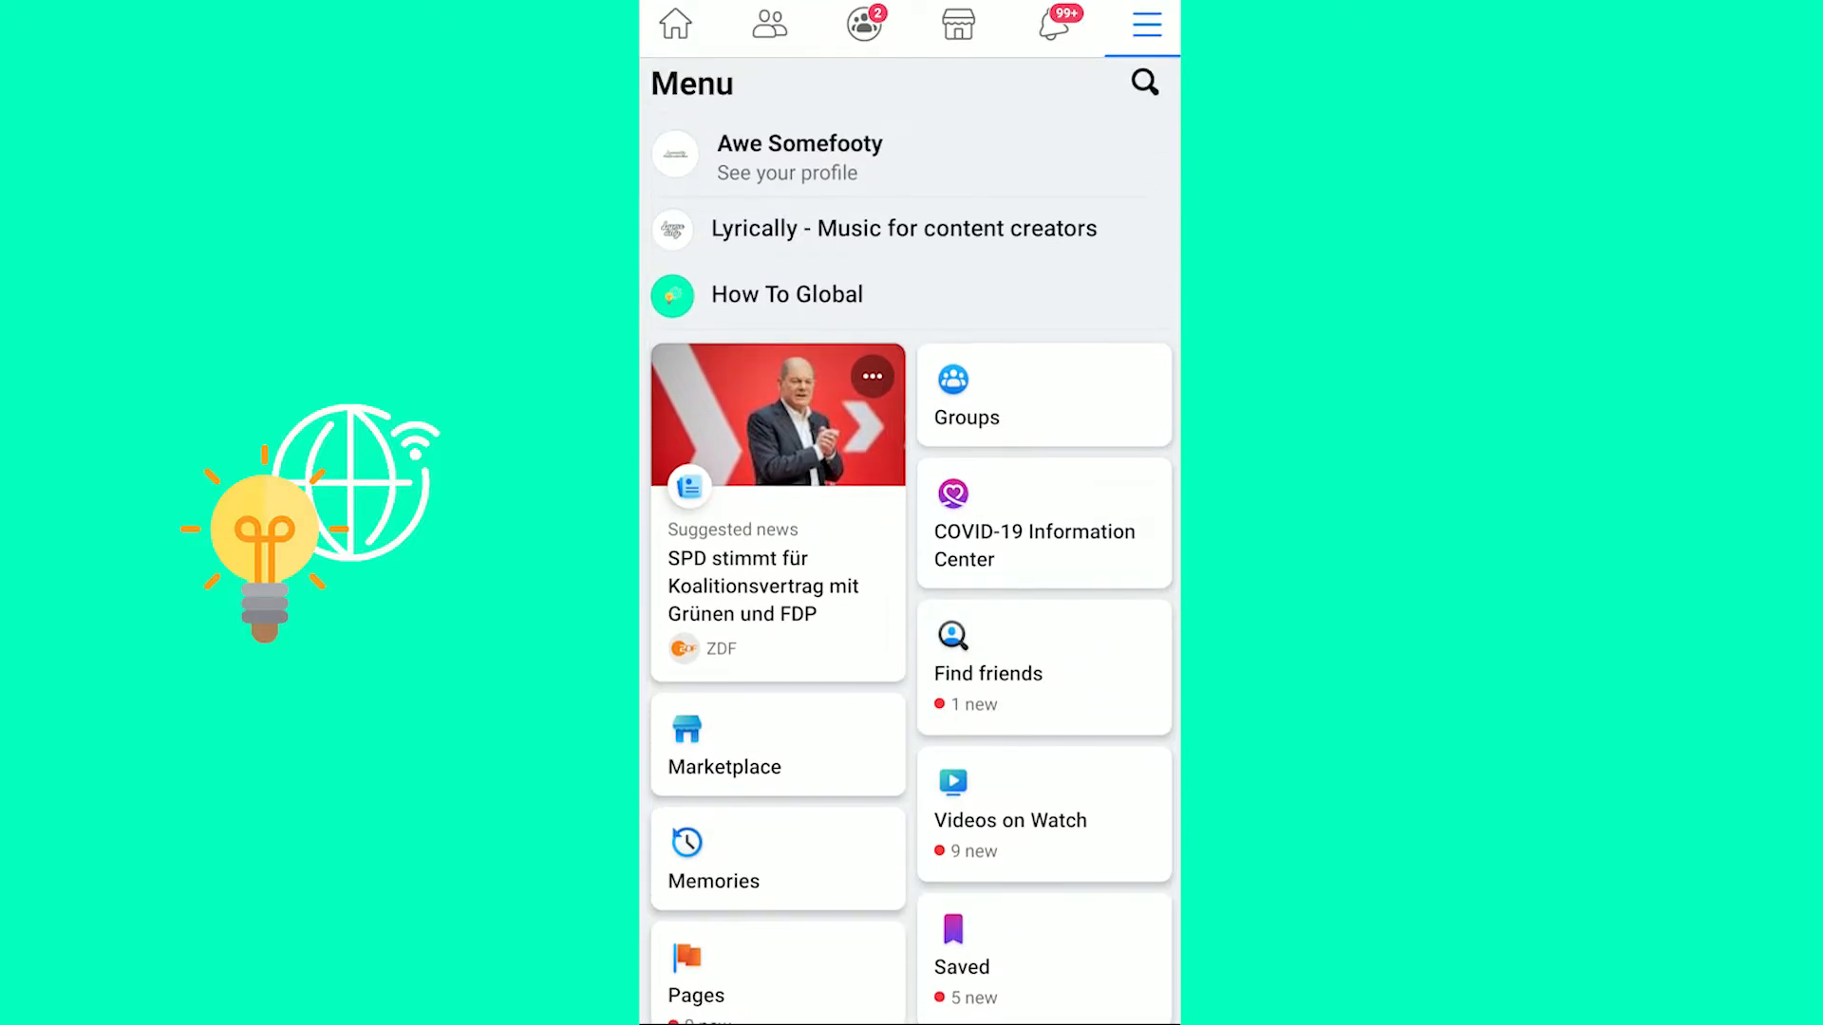
scroll(down, 3)
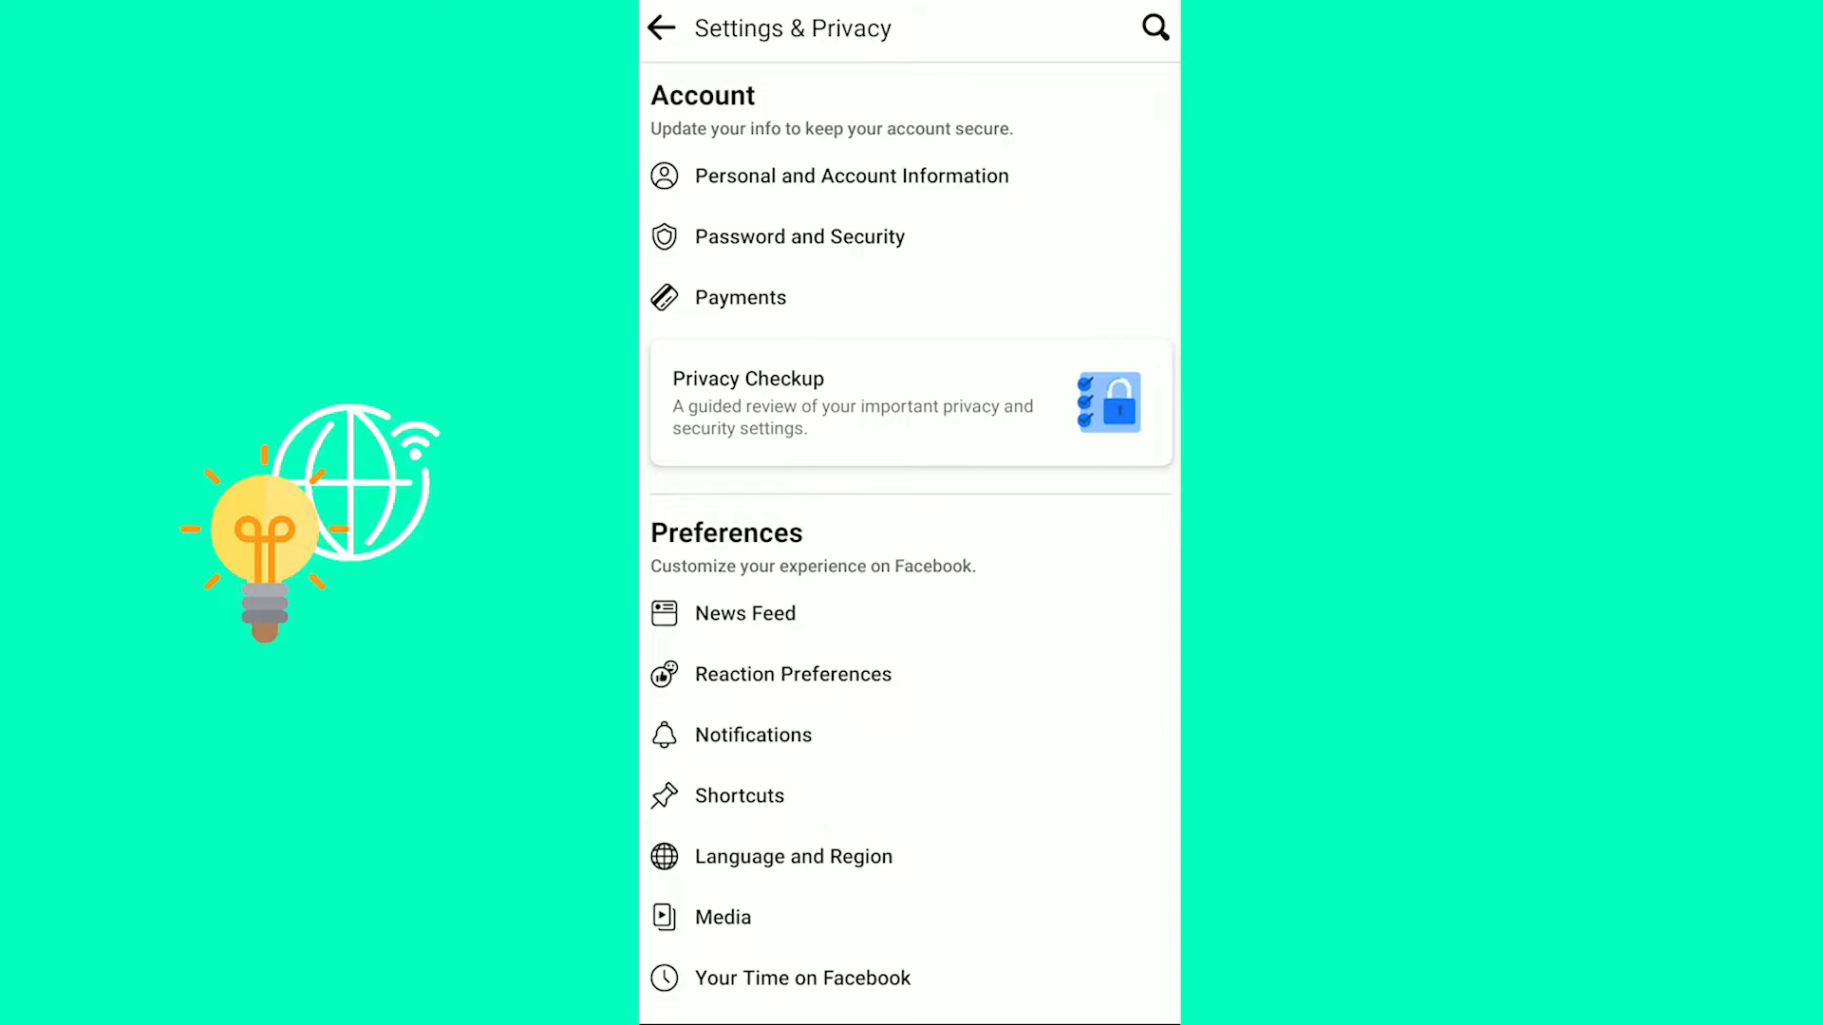
Reach Deactivation and deletion via Personal and Account Information and Account Ownership and Control
click(850, 174)
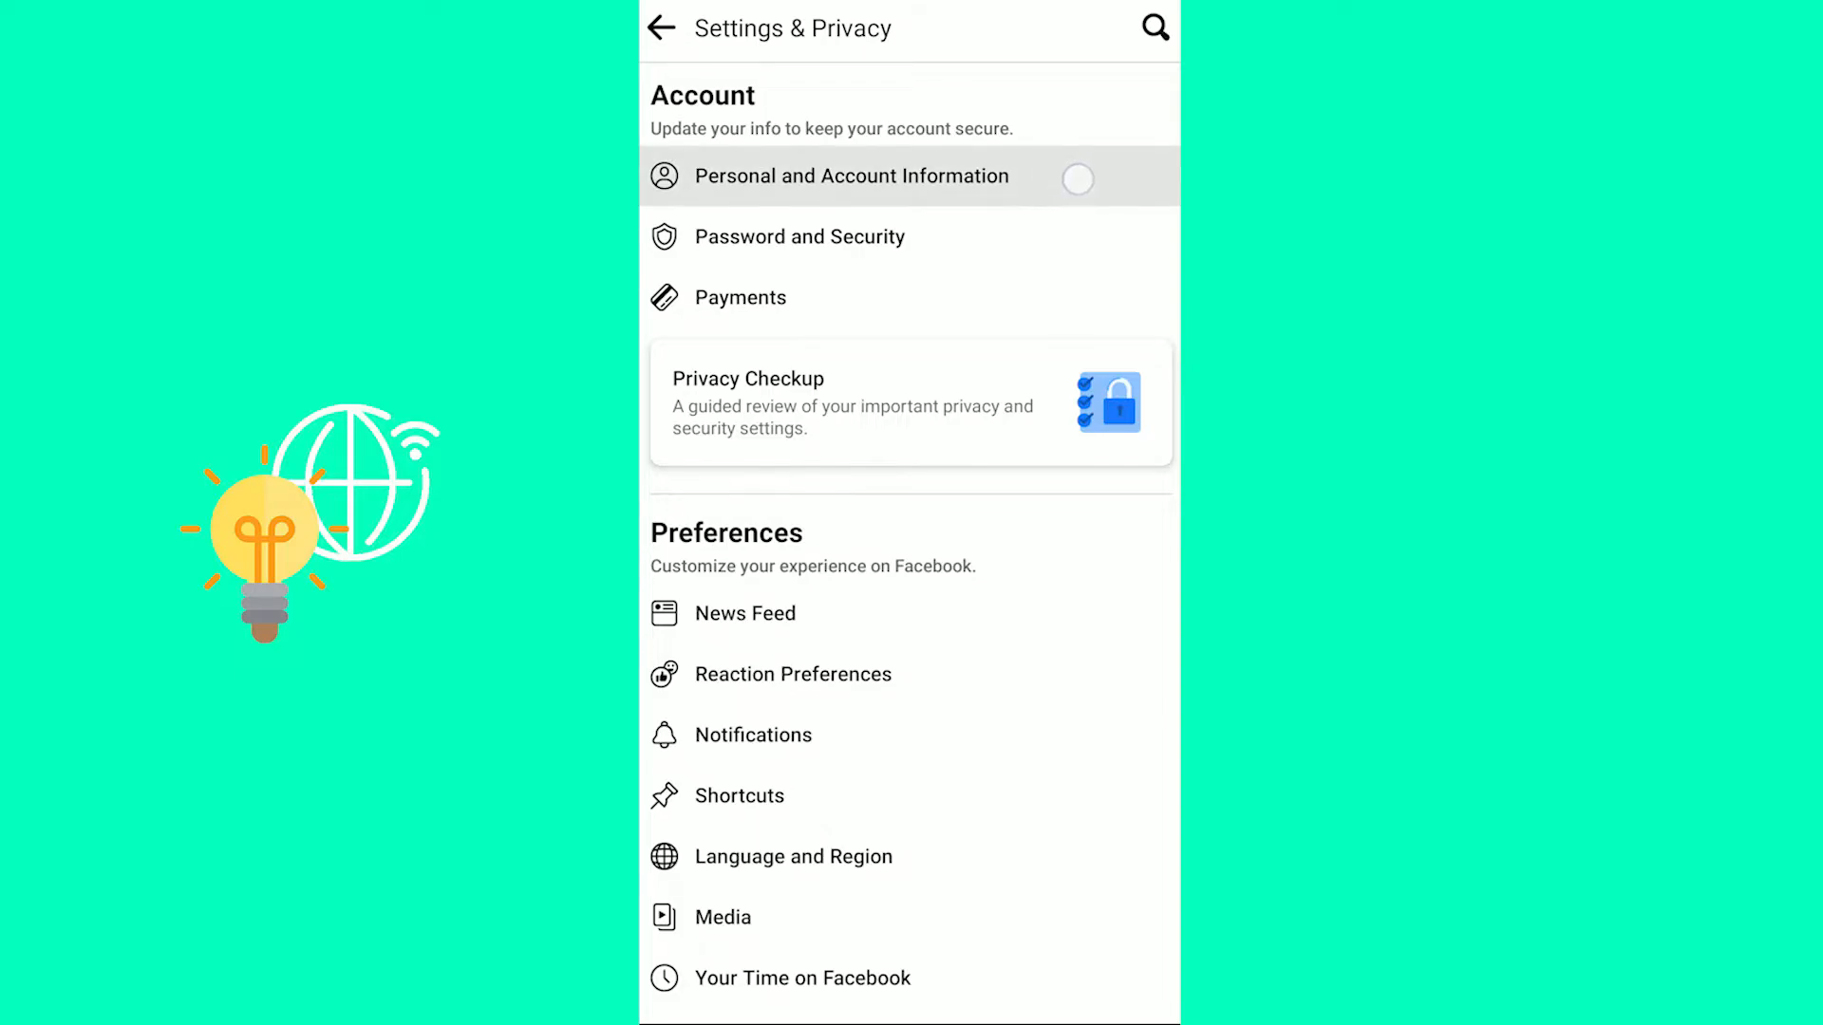
click(850, 174)
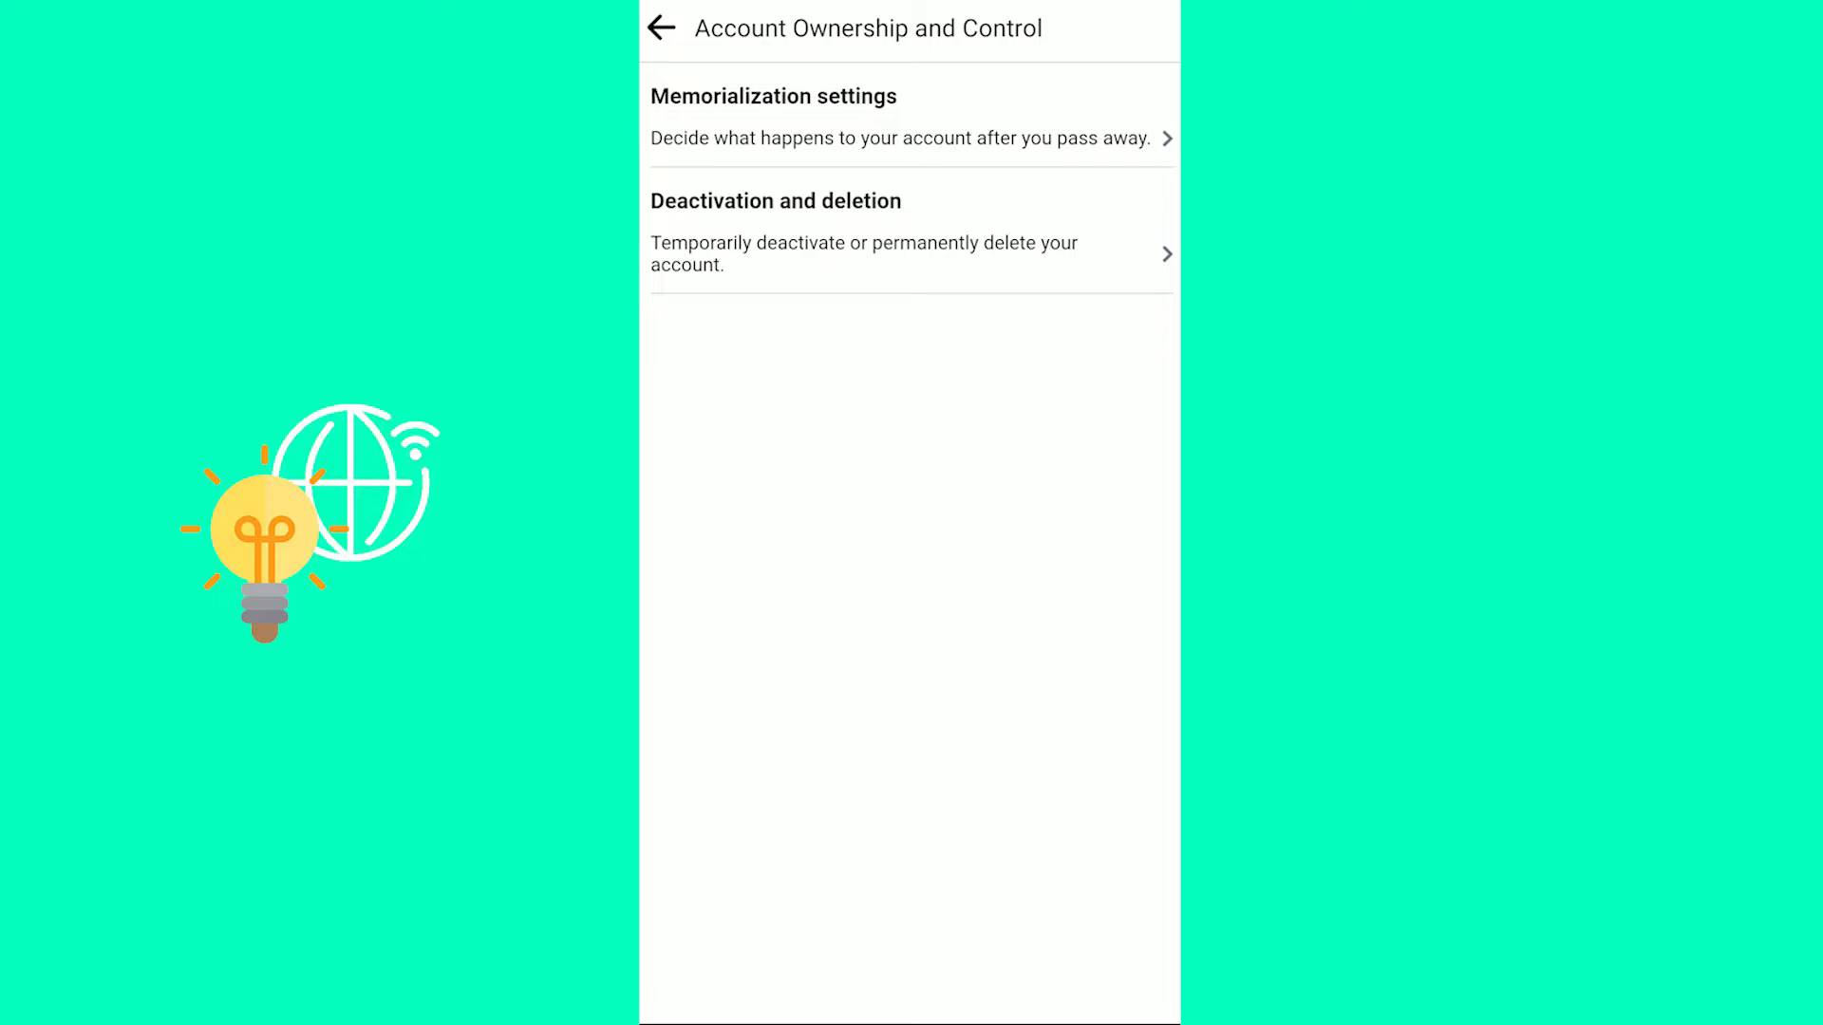
click(909, 232)
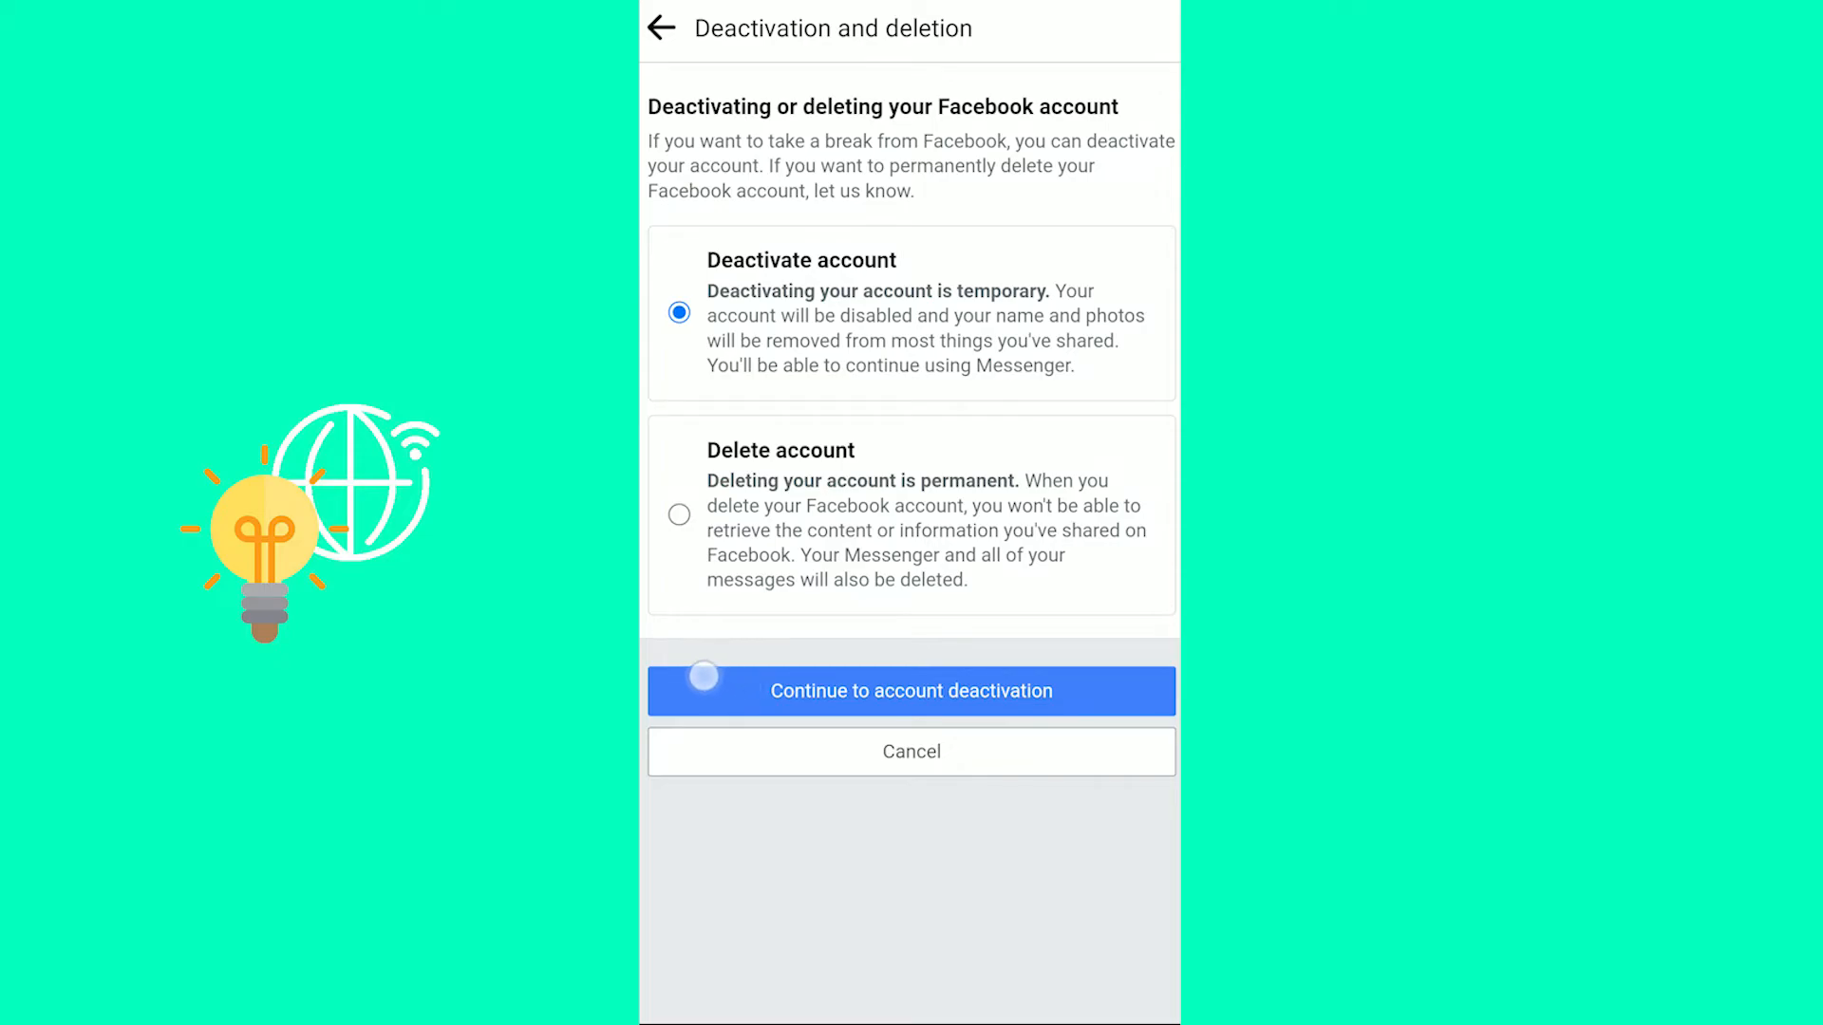
Continue to account deactivation with Deactivate account selected, reaching the password re-entry screen
click(909, 691)
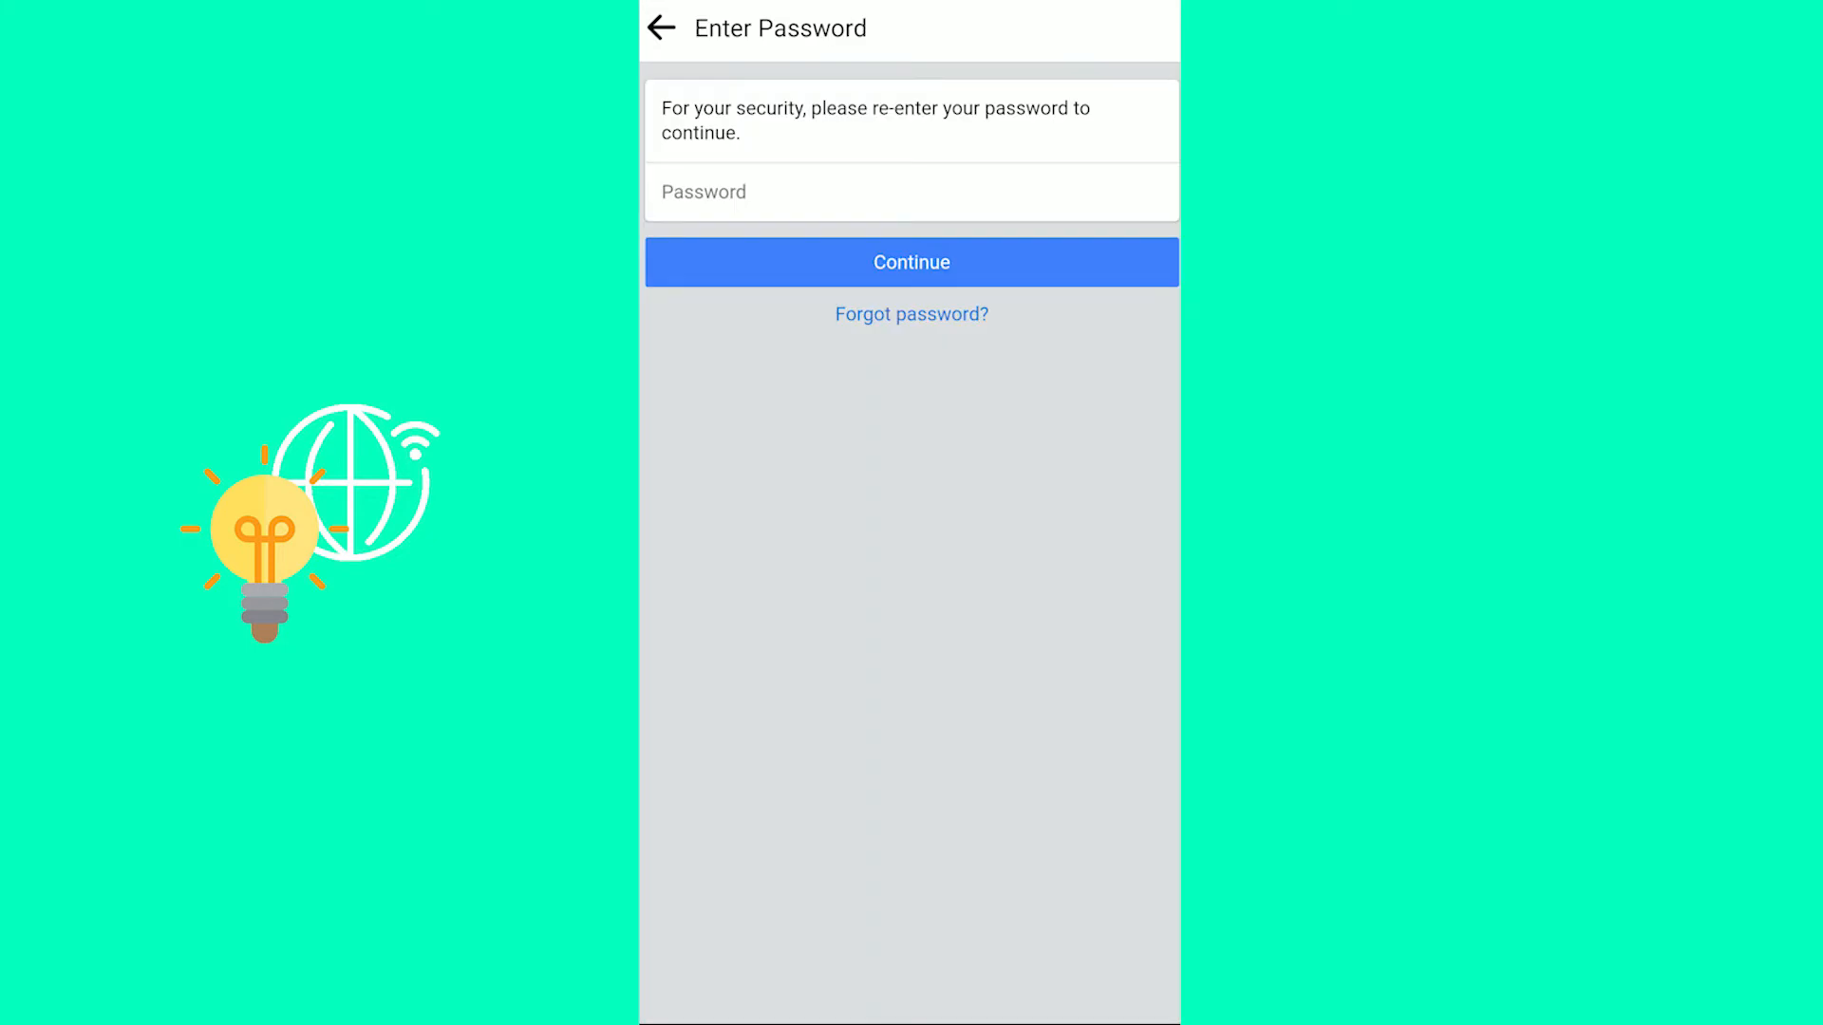